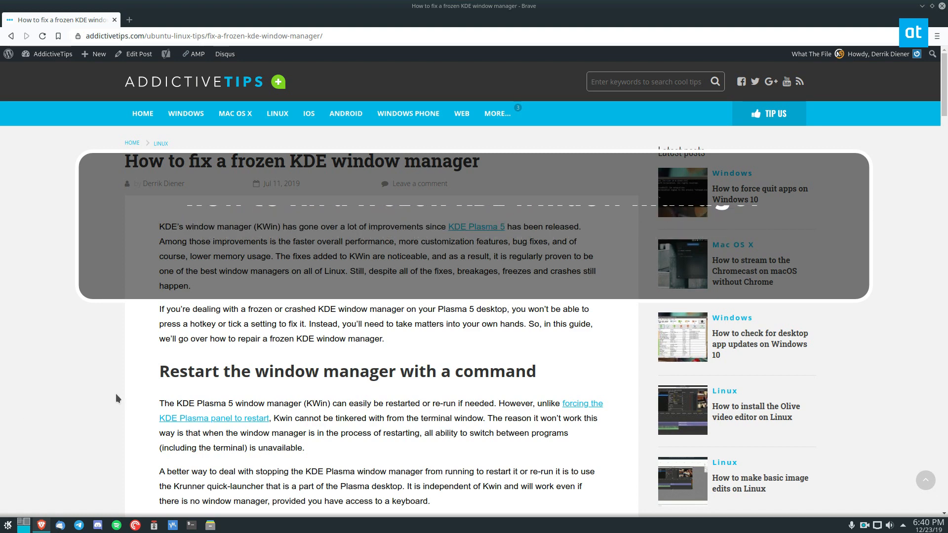
Scroll the AddictiveTips article down to the killall kwin and kwin --replace code blocks.
{"action": "scroll", "scroll_direction": "down", "scroll_amount": 3}
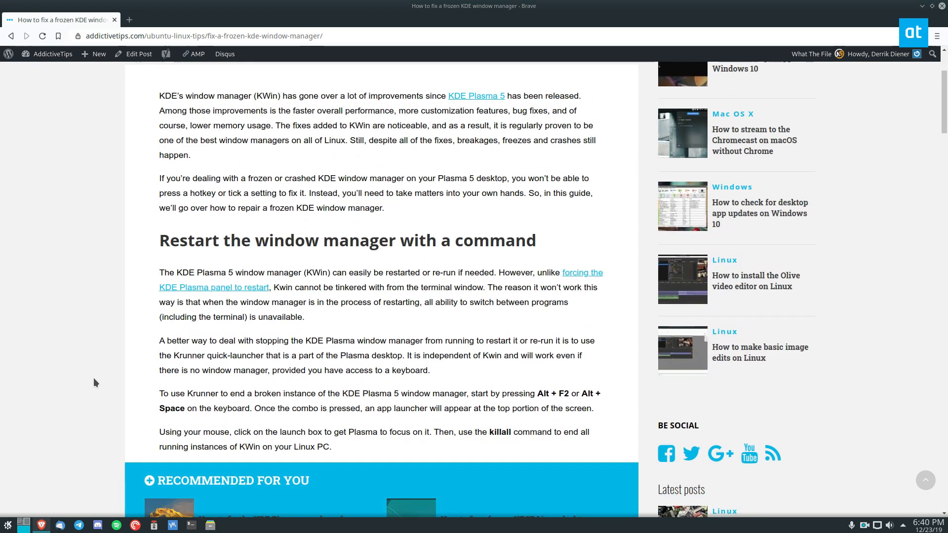
{"action": "mouse_move", "coordinate": [84, 291]}
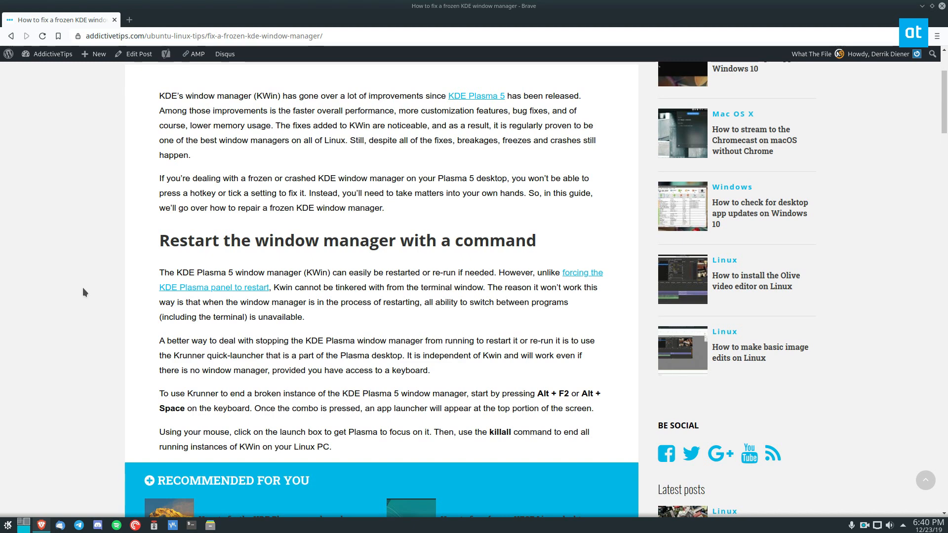
{"action": "scroll", "scroll_direction": "down", "scroll_amount": 3}
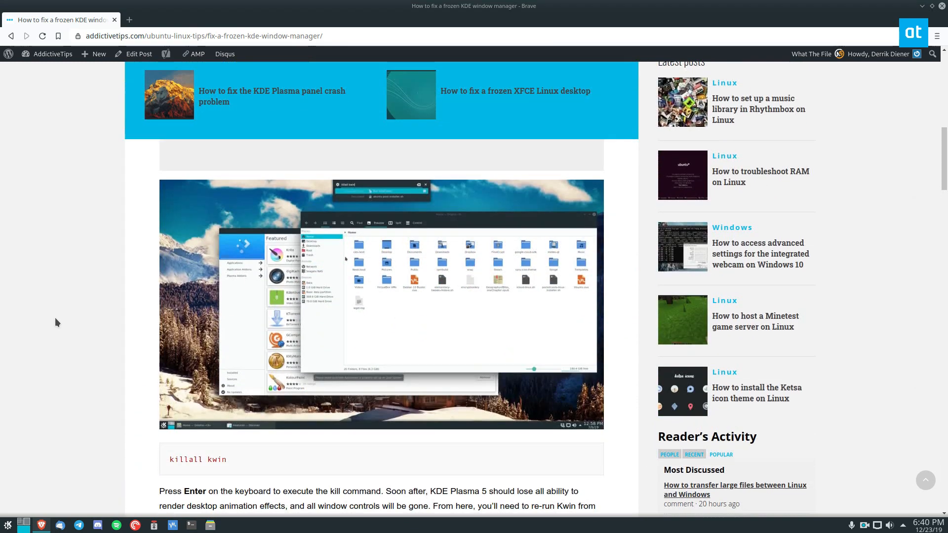
{"action": "scroll", "scroll_direction": "down", "scroll_amount": 3}
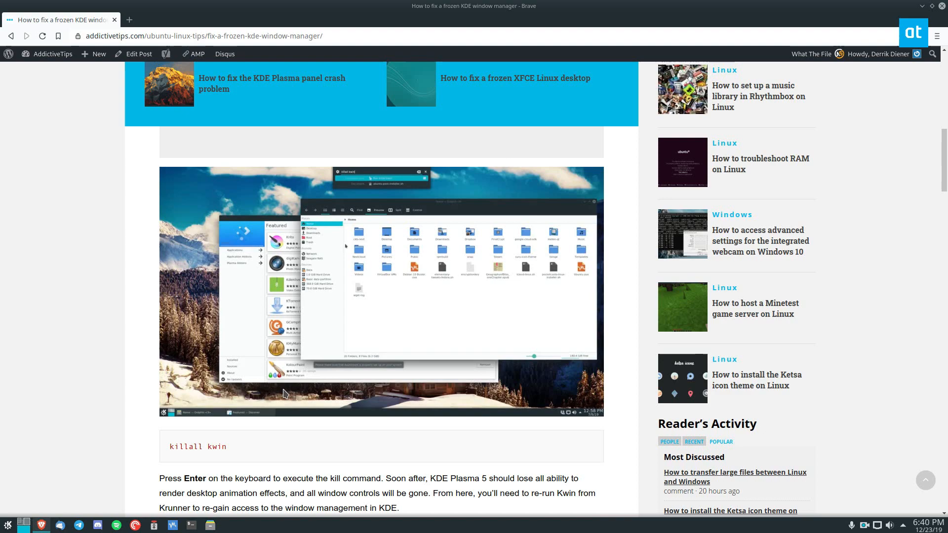
{"action": "scroll", "scroll_direction": "down", "scroll_amount": 3}
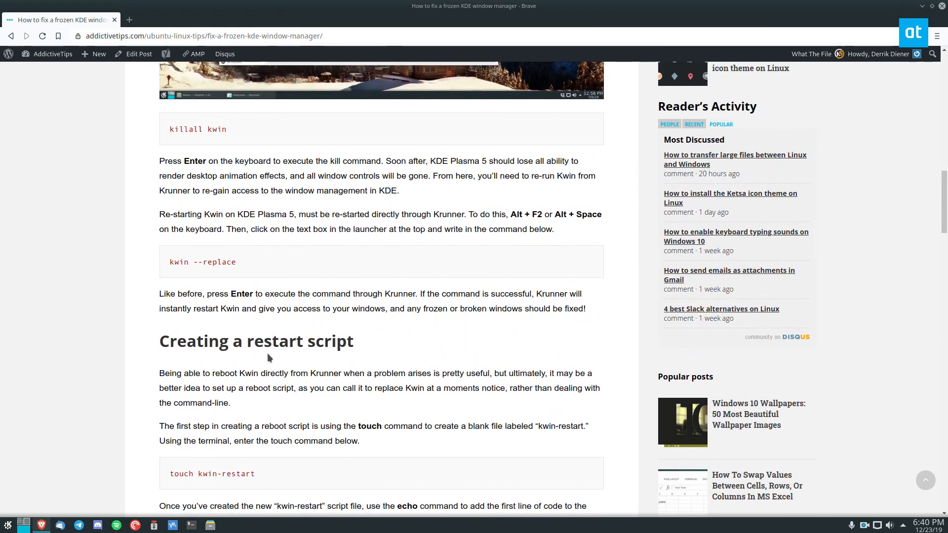
{"action": "scroll", "scroll_direction": "down", "scroll_amount": 3}
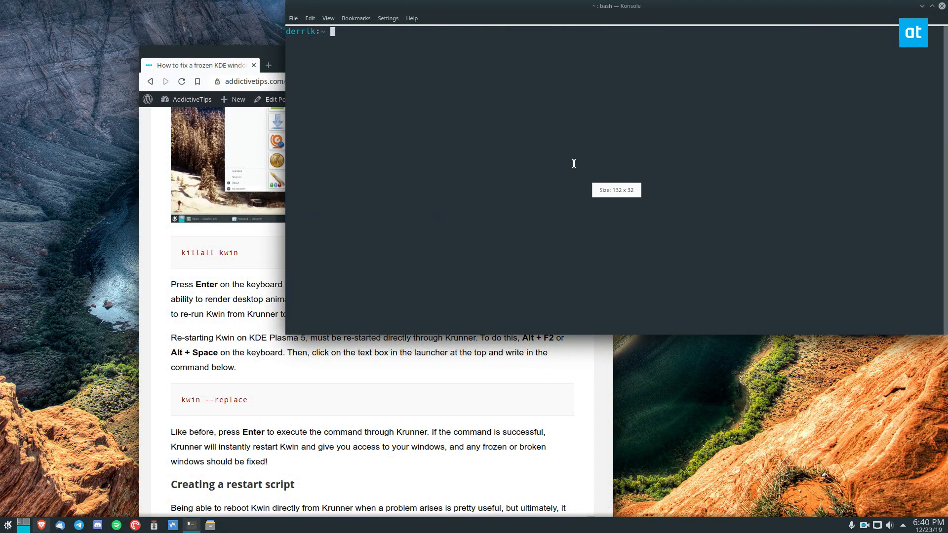
Run killall kwin, fix the 'kilall' typo, then run killall kwin_x11 instead.
{"action": "type", "text": "kilall kwin"}
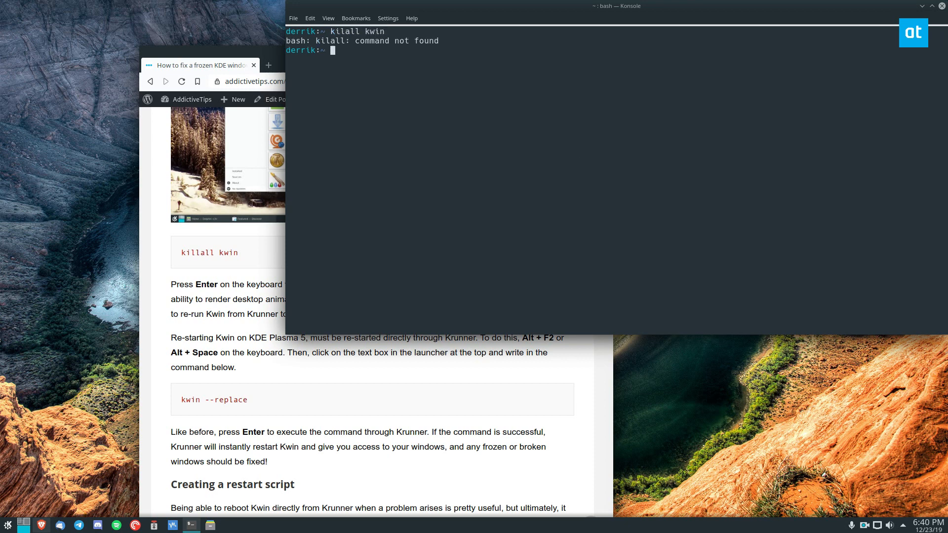
{"action": "type", "text": "kilall kwin"}
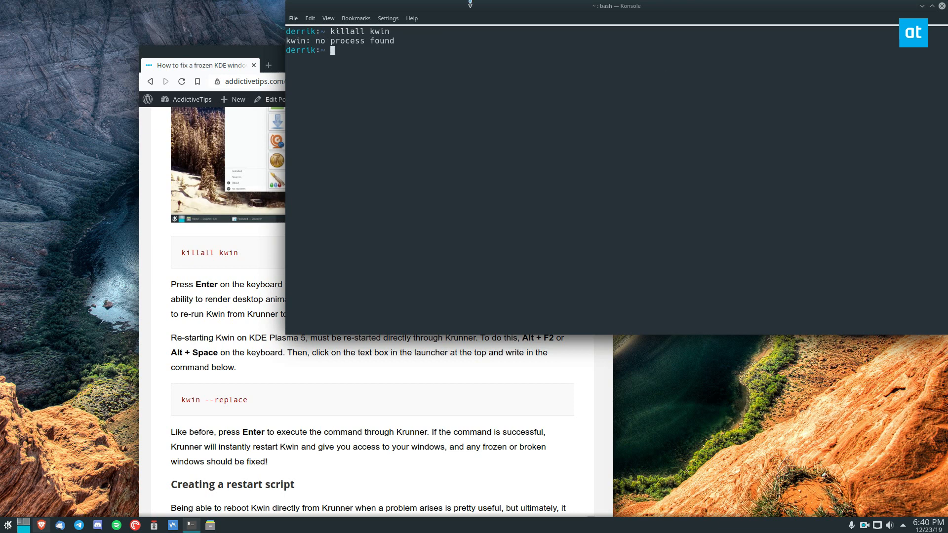
{"action": "mouse_move", "coordinate": [389, 52]}
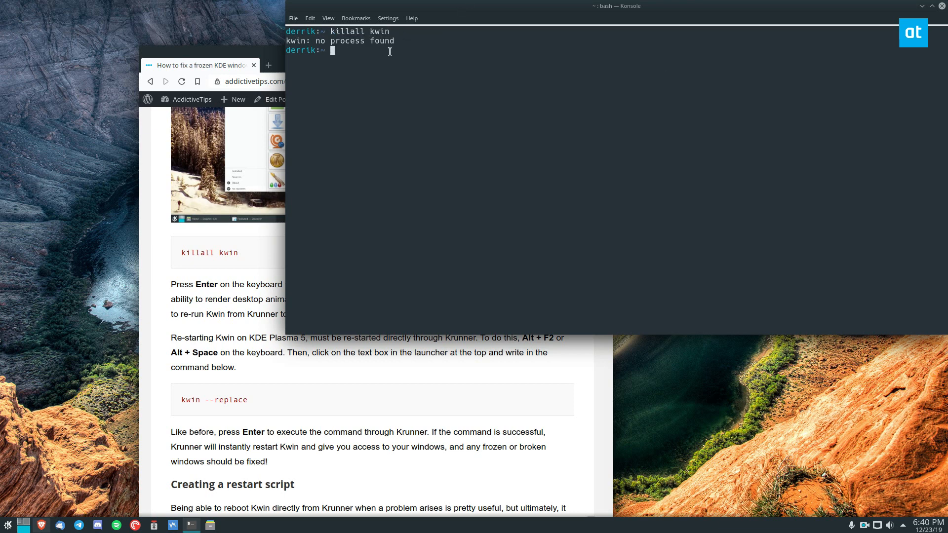
{"action": "type", "text": "killall kwin_x11"}
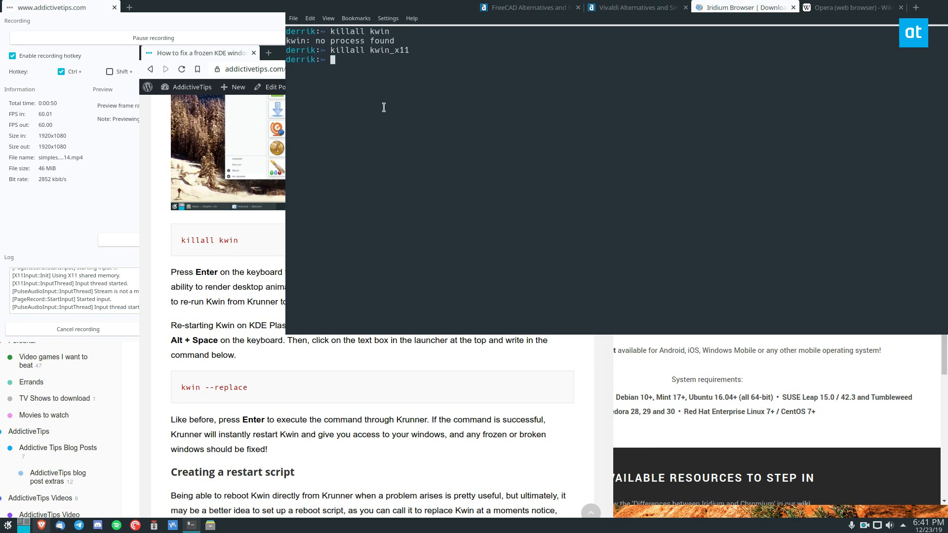
Try kwin --replace, which fails as command not found, then launch kwin_x11 --replace.
{"action": "type", "text": "kwin --repla"}
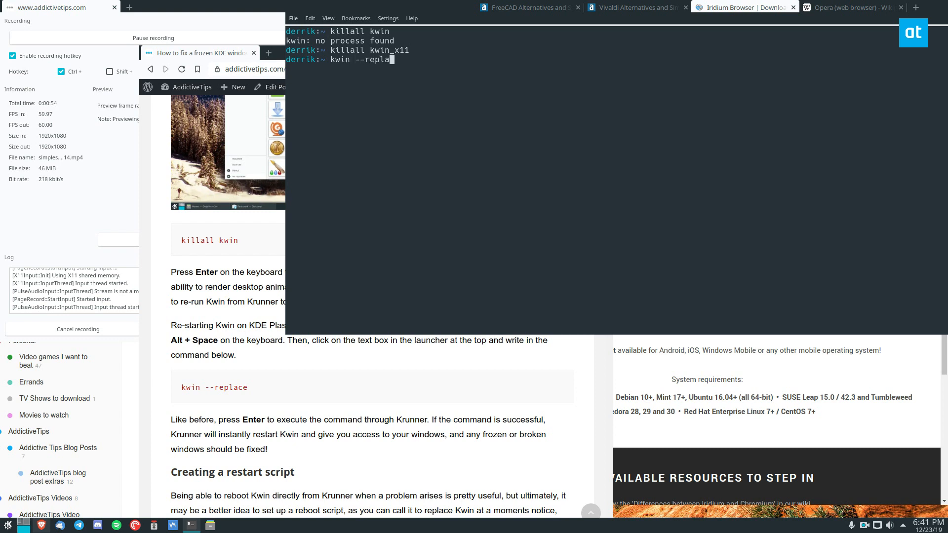
{"action": "type", "text": "ce"}
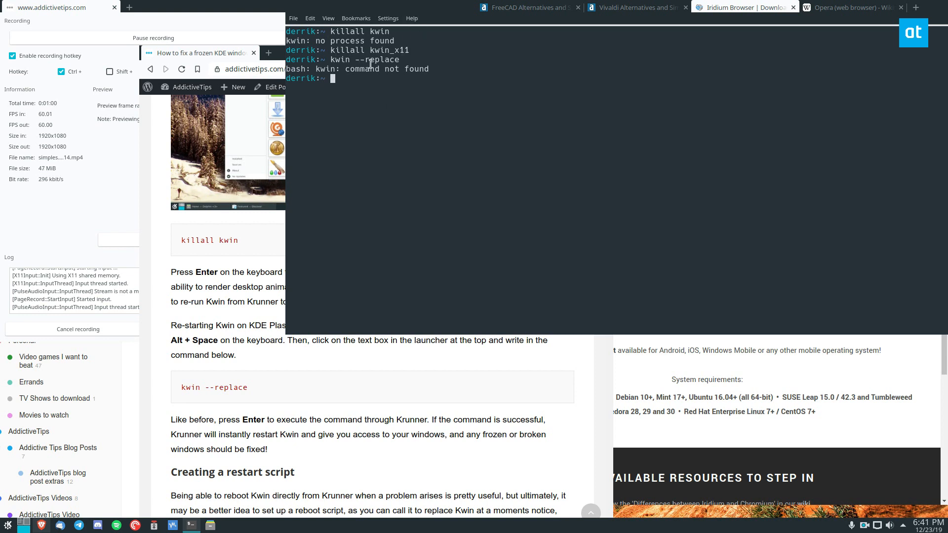
{"action": "type", "text": "kwin --replace"}
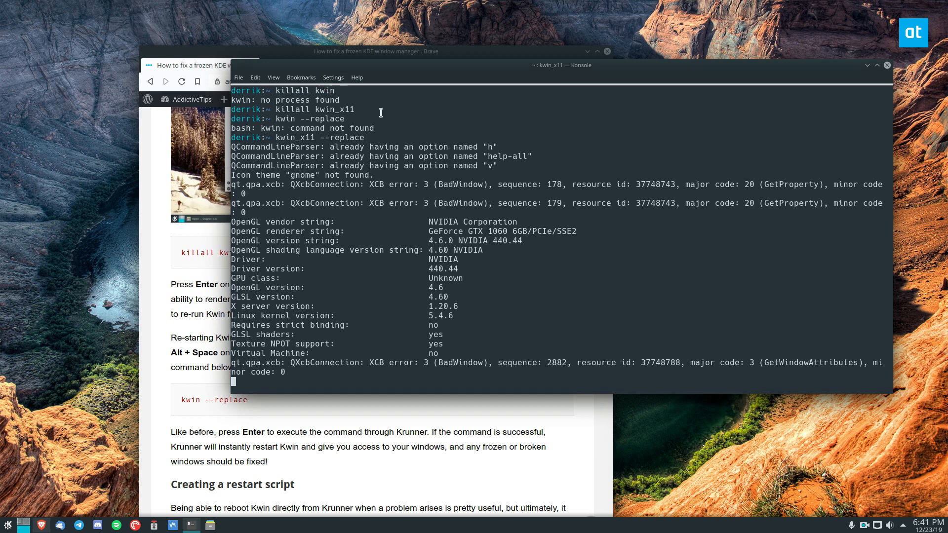
Scroll through the guide's 'Creating a restart script' section up to the chmod step.
{"action": "scroll", "scroll_direction": "down", "scroll_amount": 3}
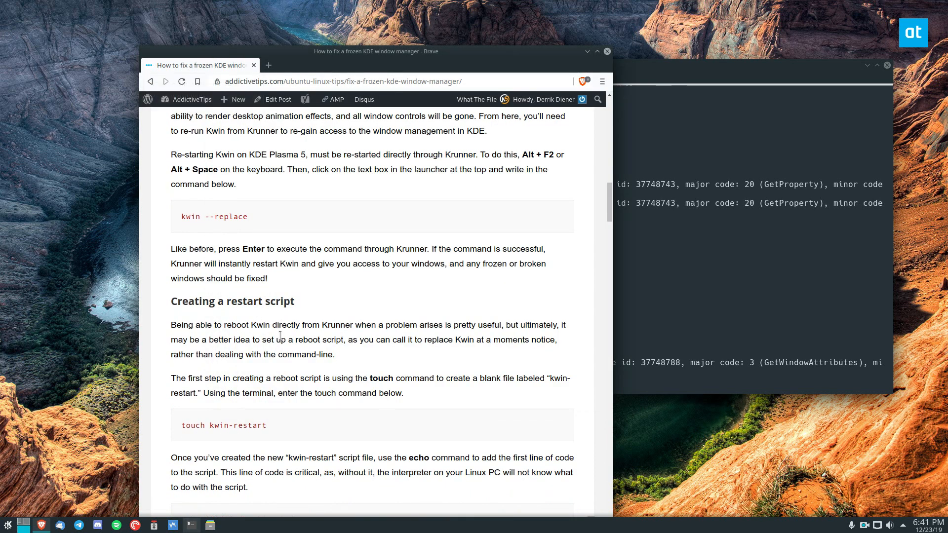
{"action": "scroll", "scroll_direction": "down", "scroll_amount": 3}
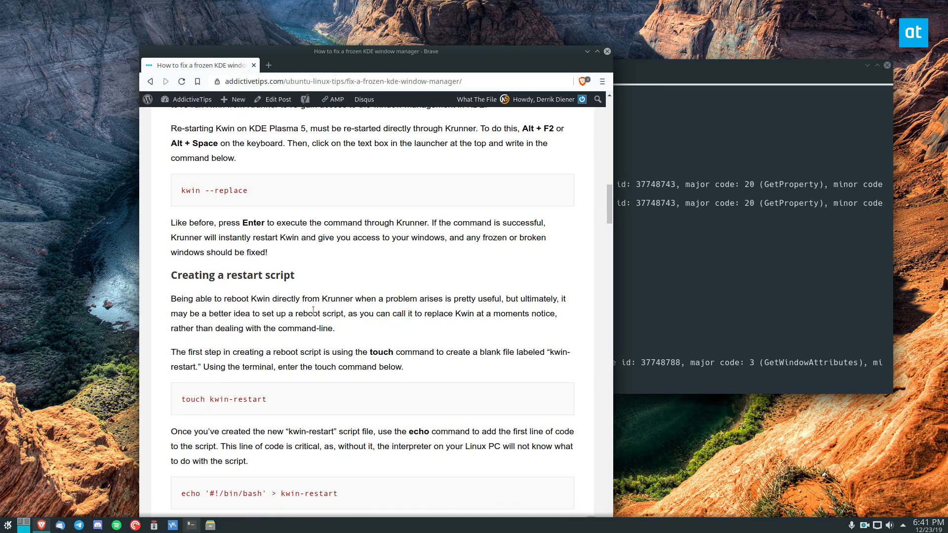
{"action": "scroll", "scroll_direction": "down", "scroll_amount": 3}
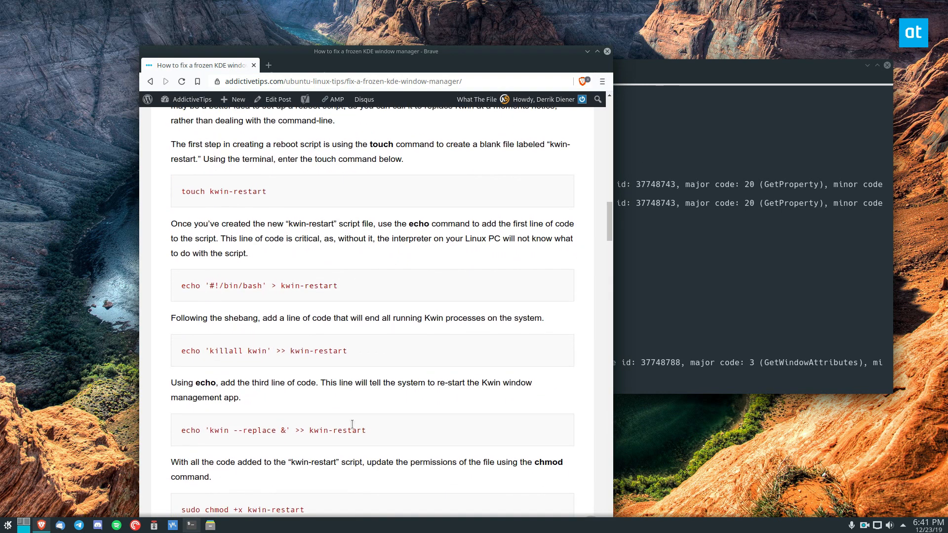
{"action": "scroll", "scroll_direction": "down", "scroll_amount": 3}
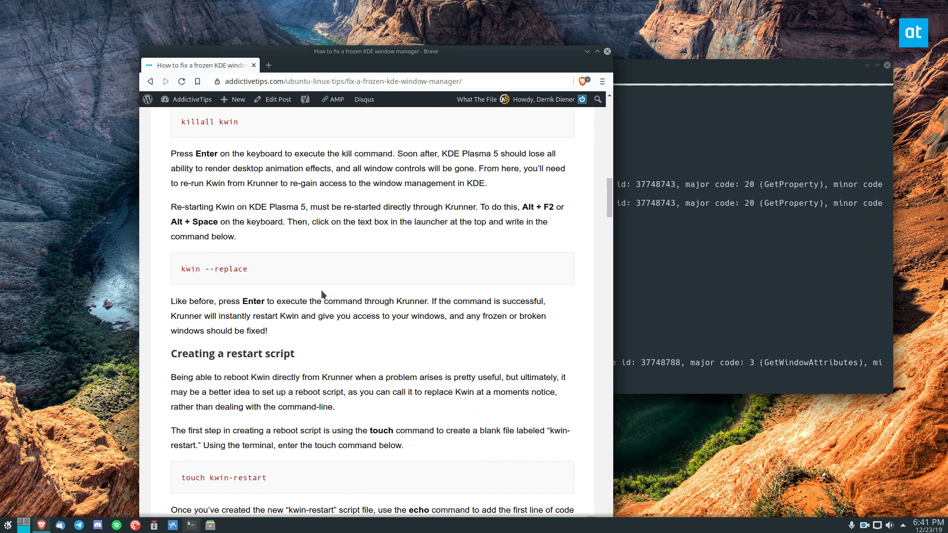
{"action": "mouse_move", "coordinate": [499, 245]}
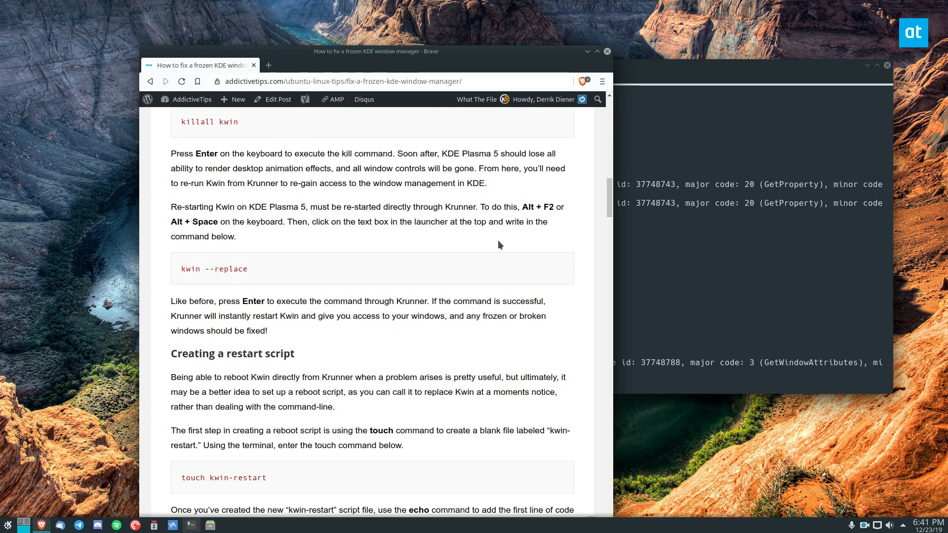
{"action": "scroll", "scroll_direction": "down", "scroll_amount": 3}
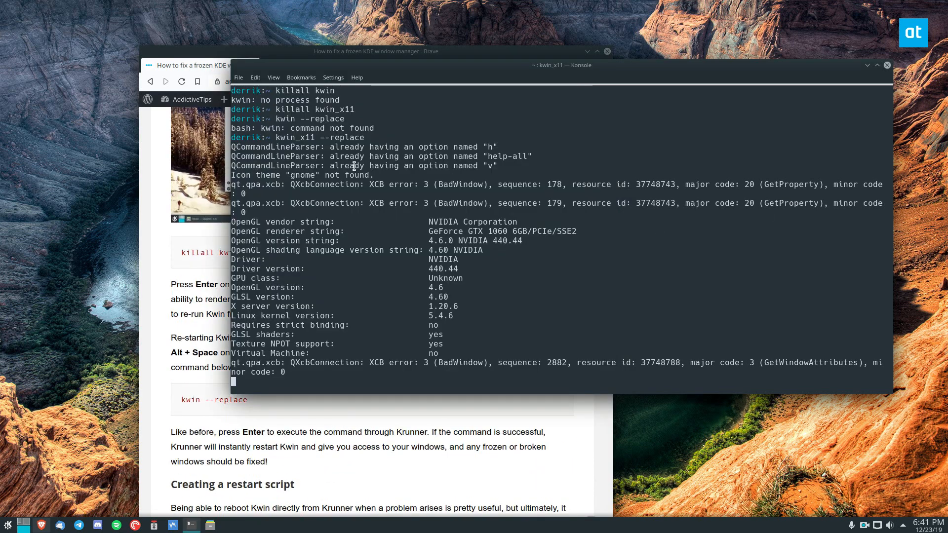
Add a second Konsole tab via File > New Tab and run ls at its prompt.
{"action": "left_click", "coordinate": [238, 78]}
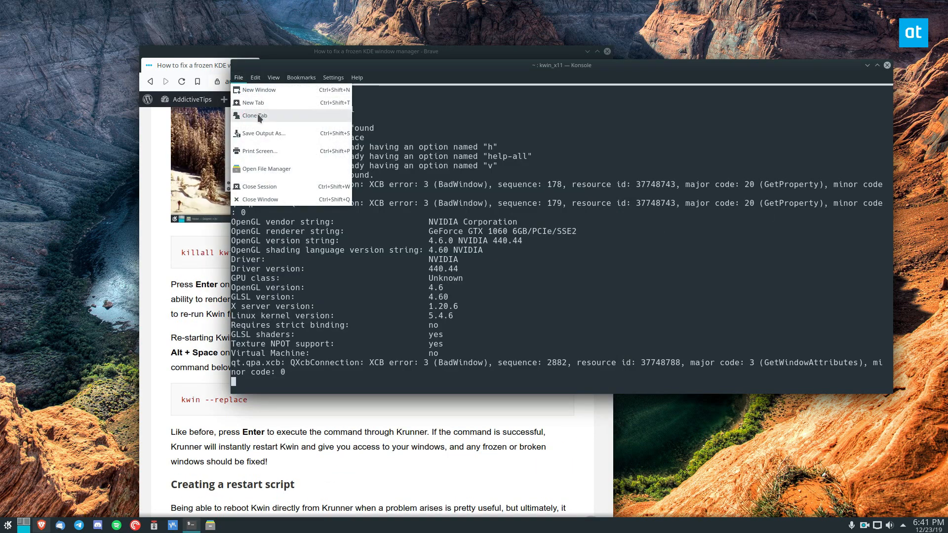
{"action": "left_click", "coordinate": [252, 102]}
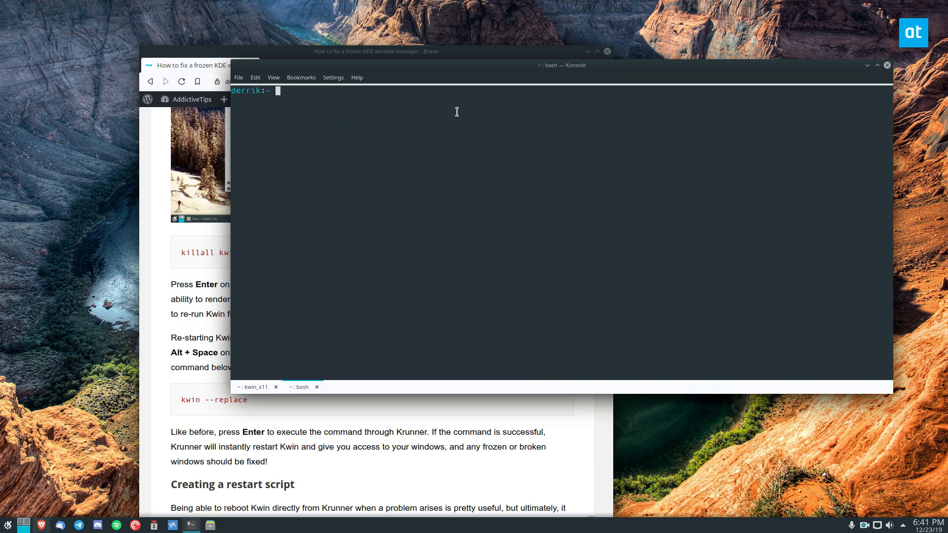
{"action": "type", "text": "ls"}
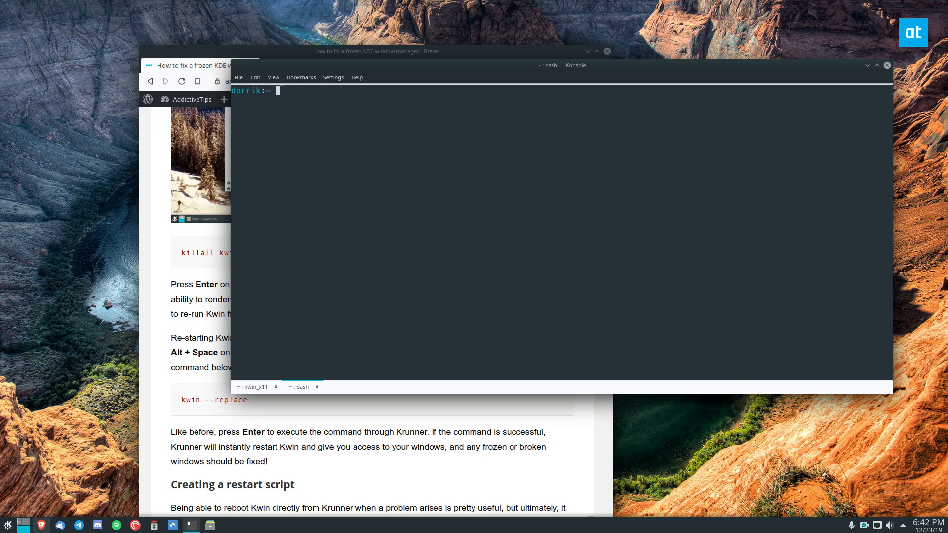
In the new tab, run killall kwin_x11 after correcting the 'kilall' typo.
{"action": "type", "text": "kilall kwin"}
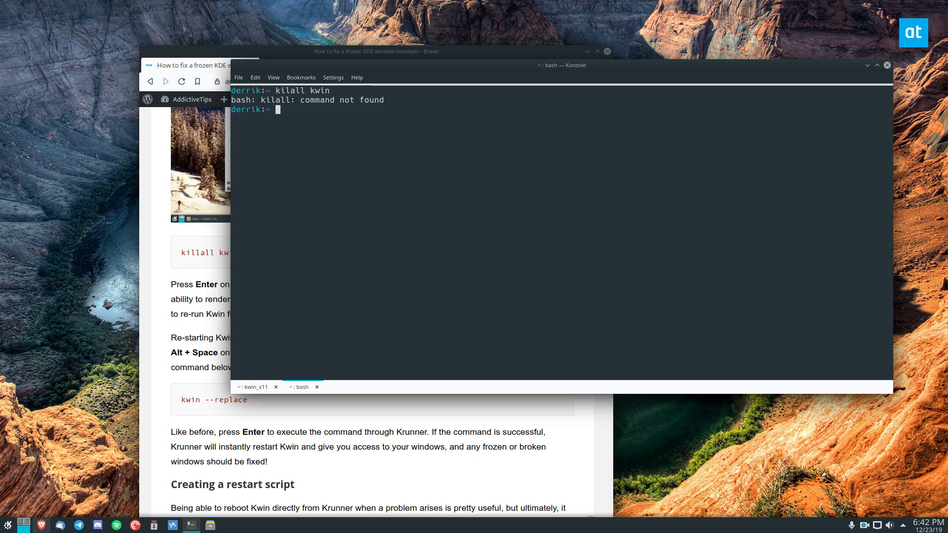
{"action": "type", "text": "killall"}
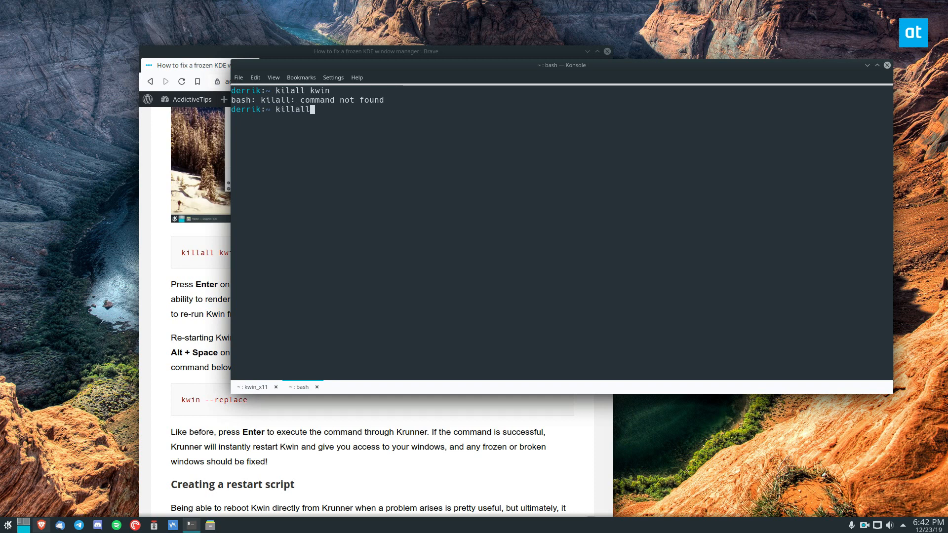
{"action": "type", "text": "kwin_x11"}
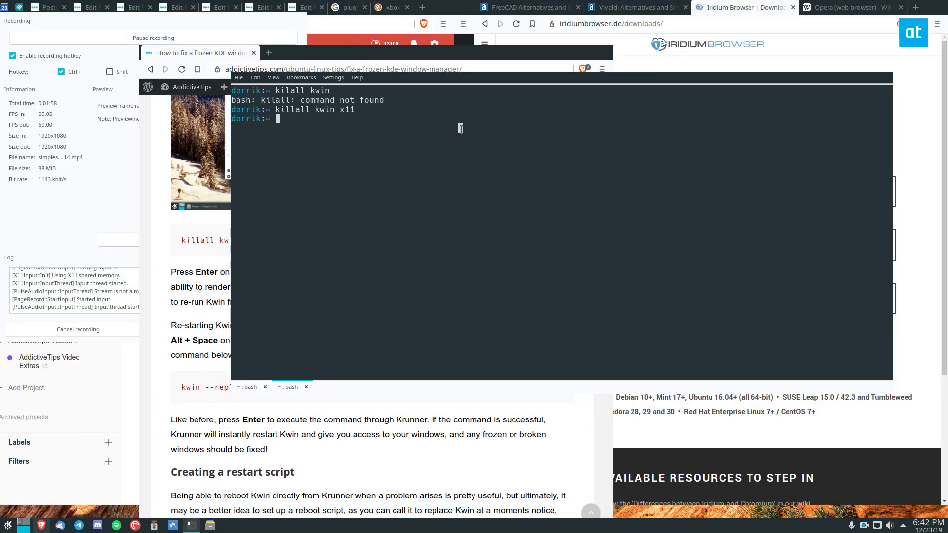
Restart the window manager with kwin_x11 --replace.
{"action": "type", "text": "kwin_x11"}
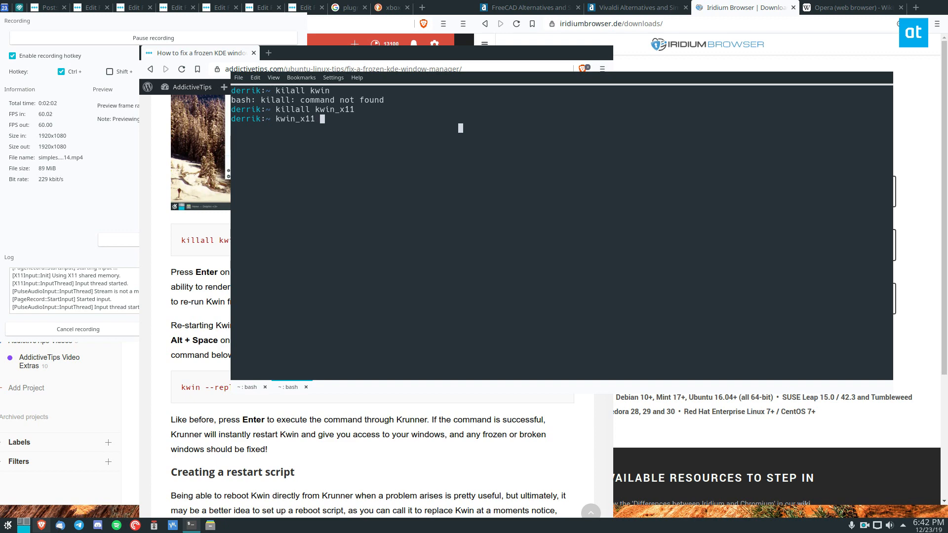
{"action": "type", "text": "--replace"}
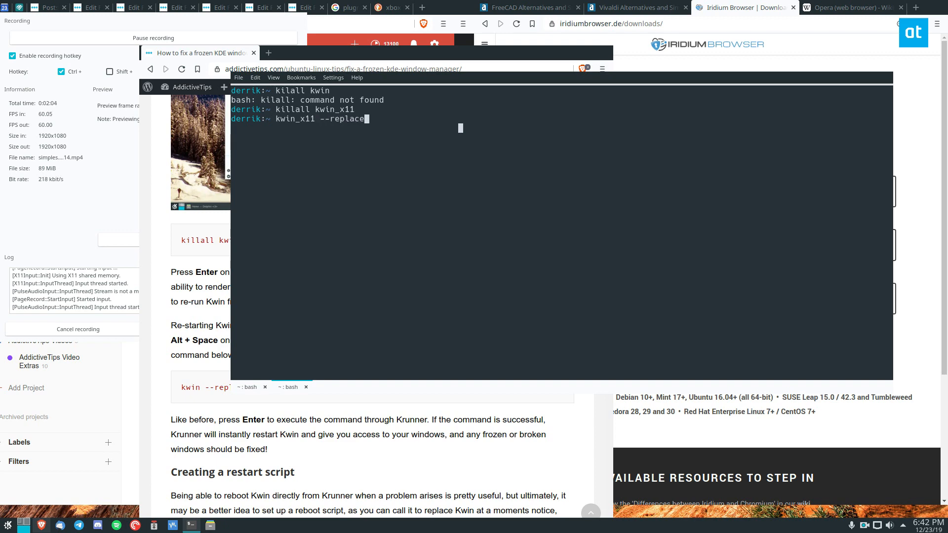
{"action": "key", "text": "Return"}
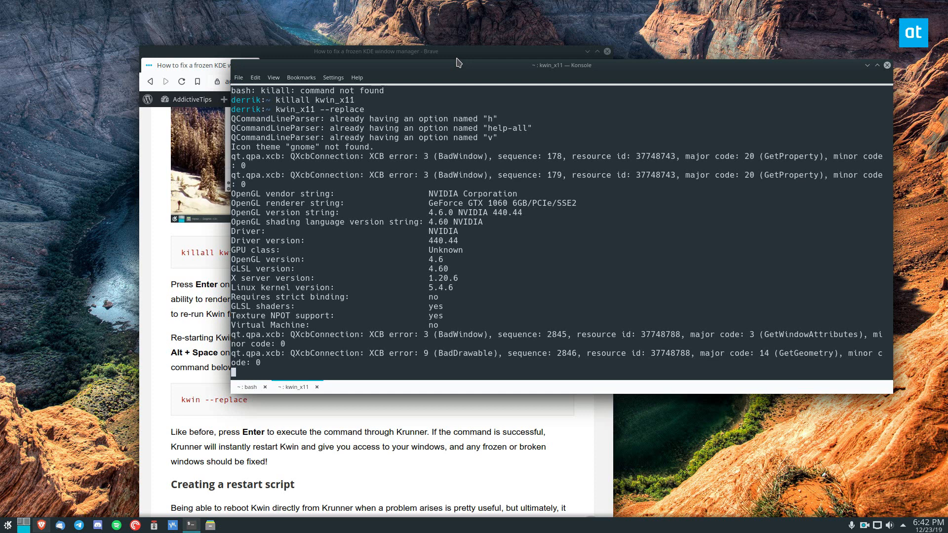